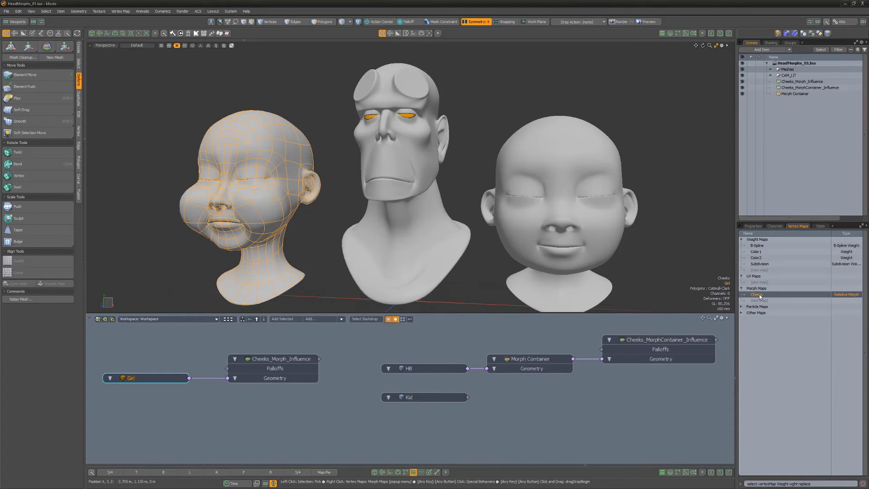
- Delete the Girl mesh, leaving the Cheeks_Morph_Influence node in the schematic
left_click(756, 295)
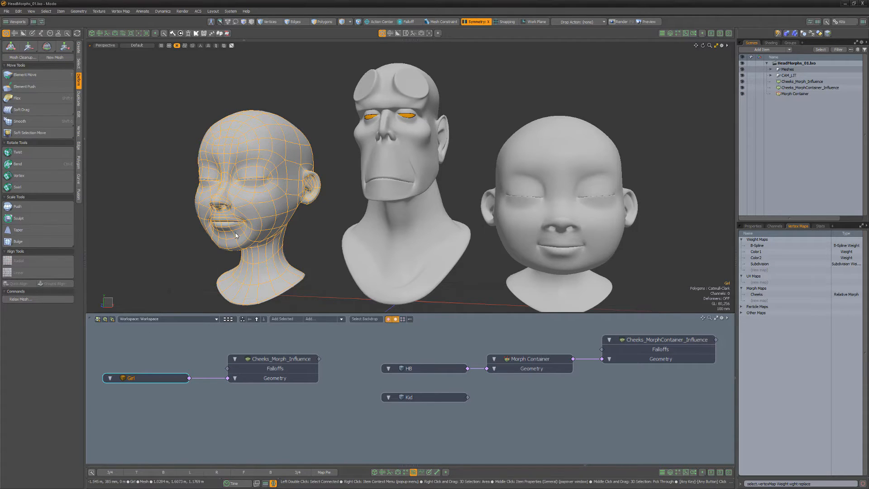
mouse_move(260, 205)
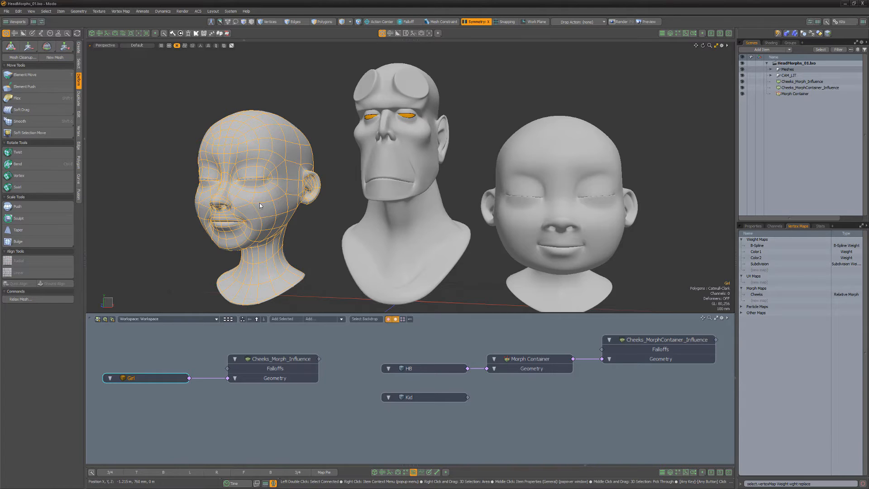
left_click(407, 368)
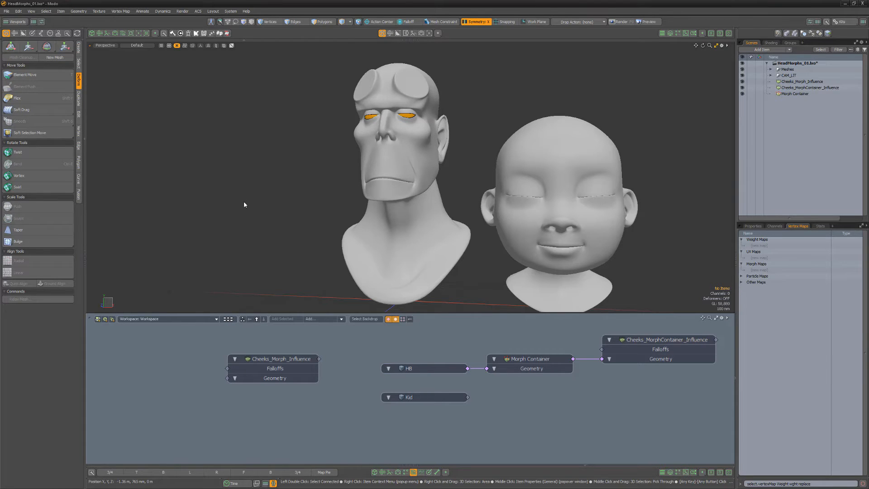
left_click(424, 368)
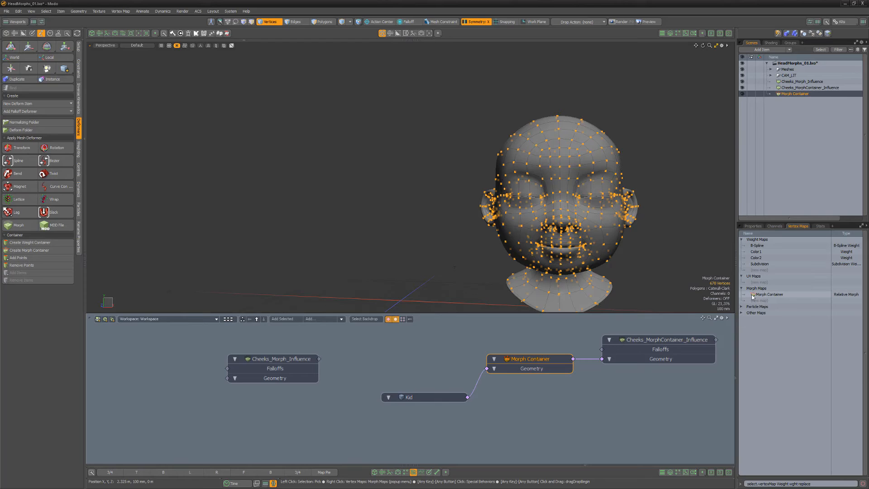
- Delete HB and add Kid's vertices to the Morph Container via Add Points
left_click(769, 294)
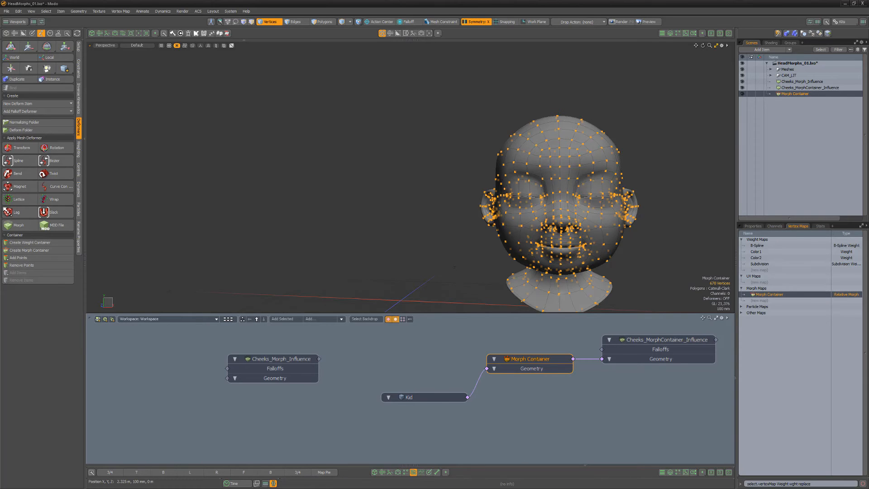